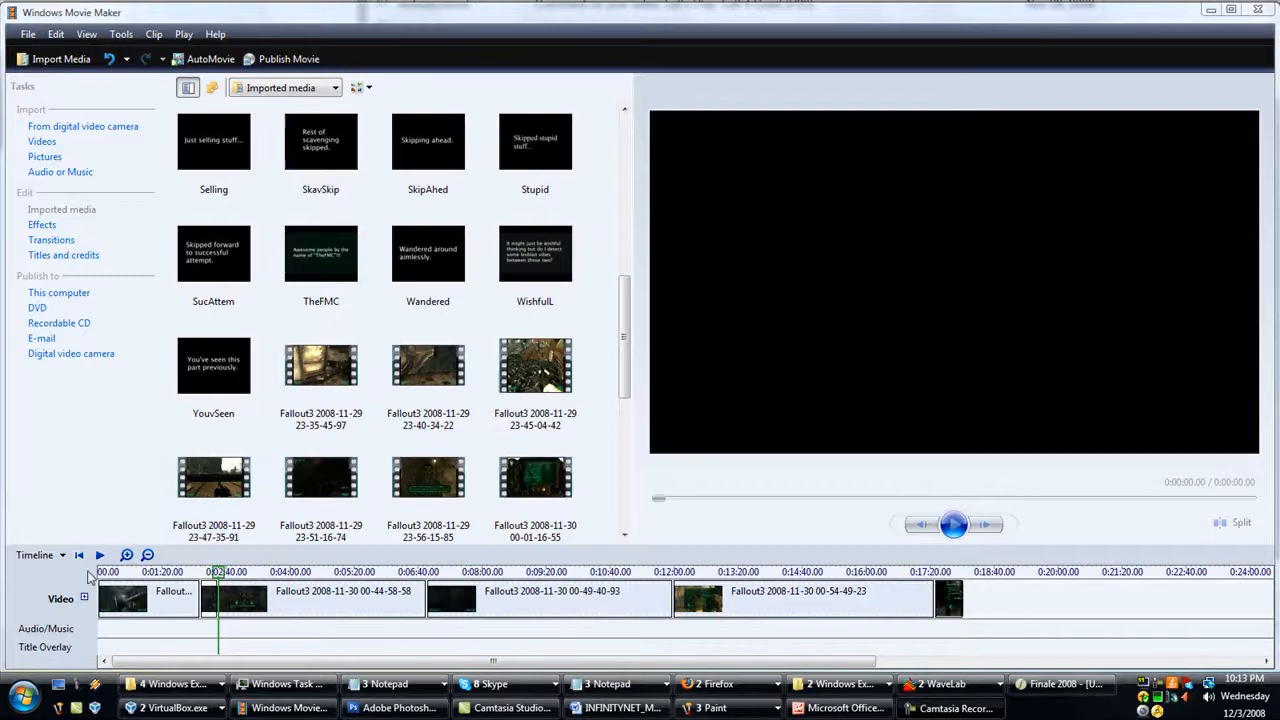
Step: Launch Fraps from the Start menu and show its Movies capture settings
{"action": "left_click", "coordinate": [18, 692]}
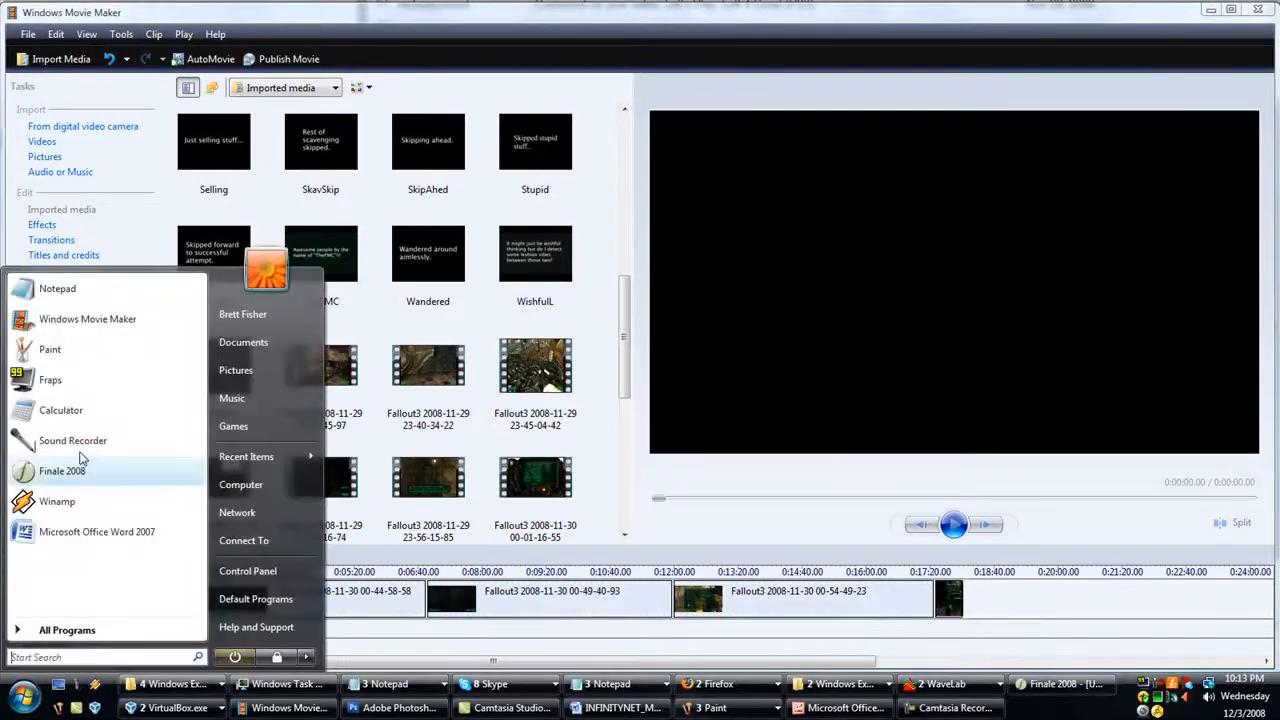
{"action": "left_click", "coordinate": [50, 380]}
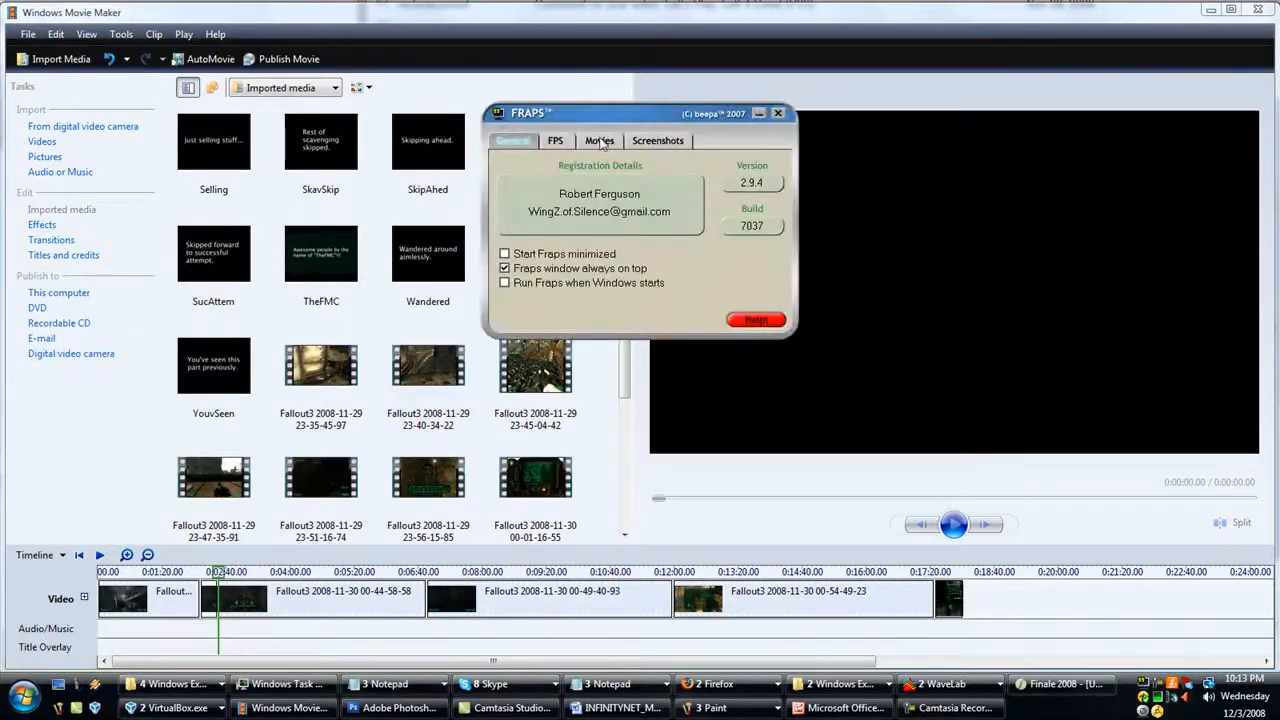
{"action": "left_click", "coordinate": [598, 140]}
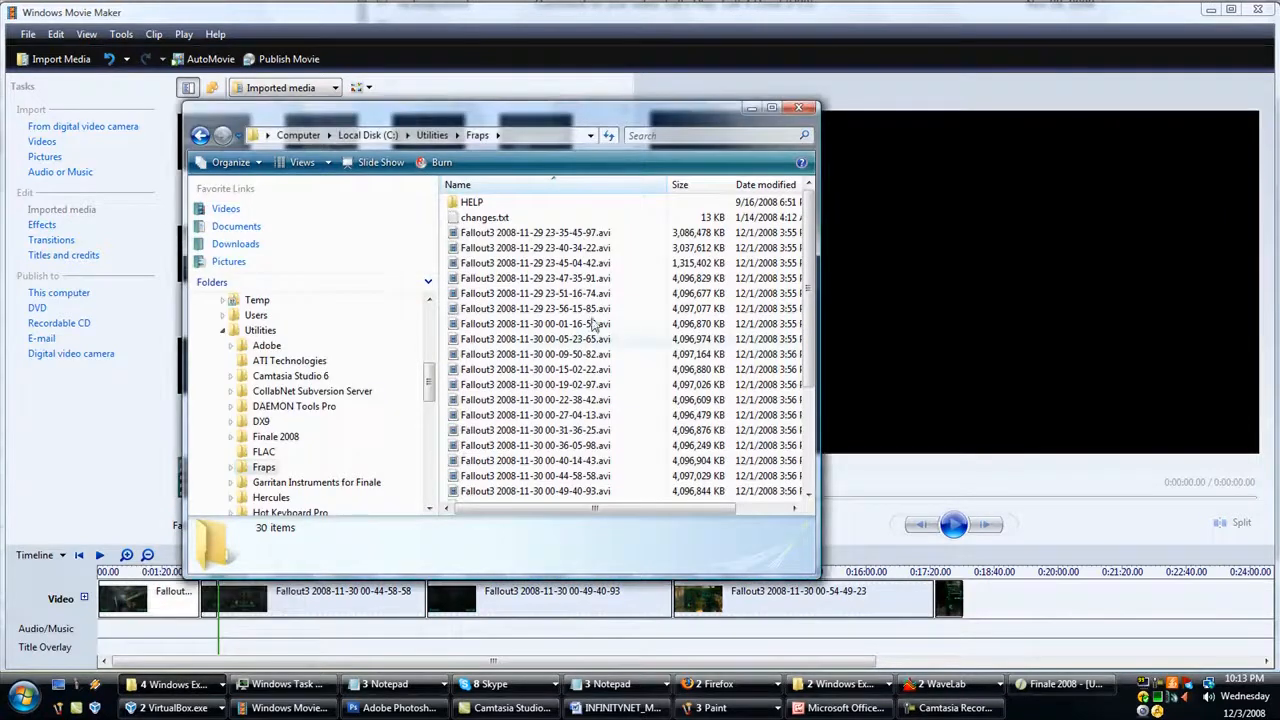
{"action": "mouse_move", "coordinate": [688, 318]}
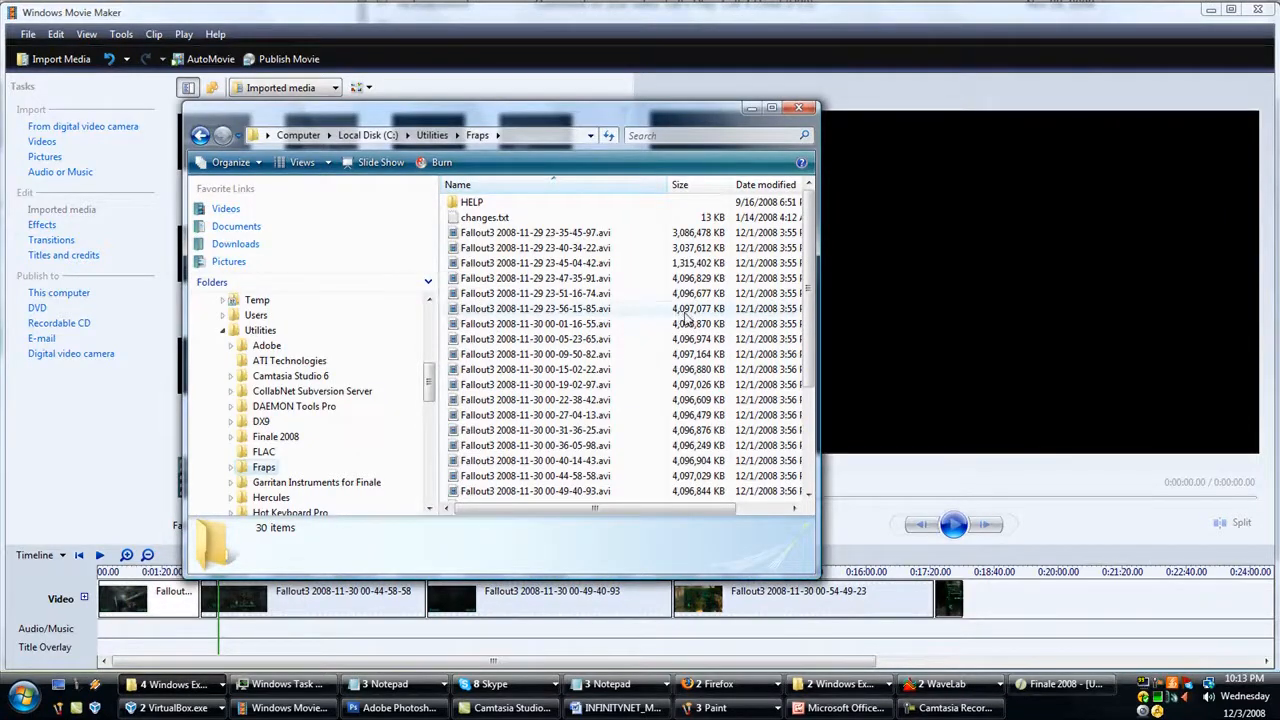
{"action": "mouse_move", "coordinate": [600, 330]}
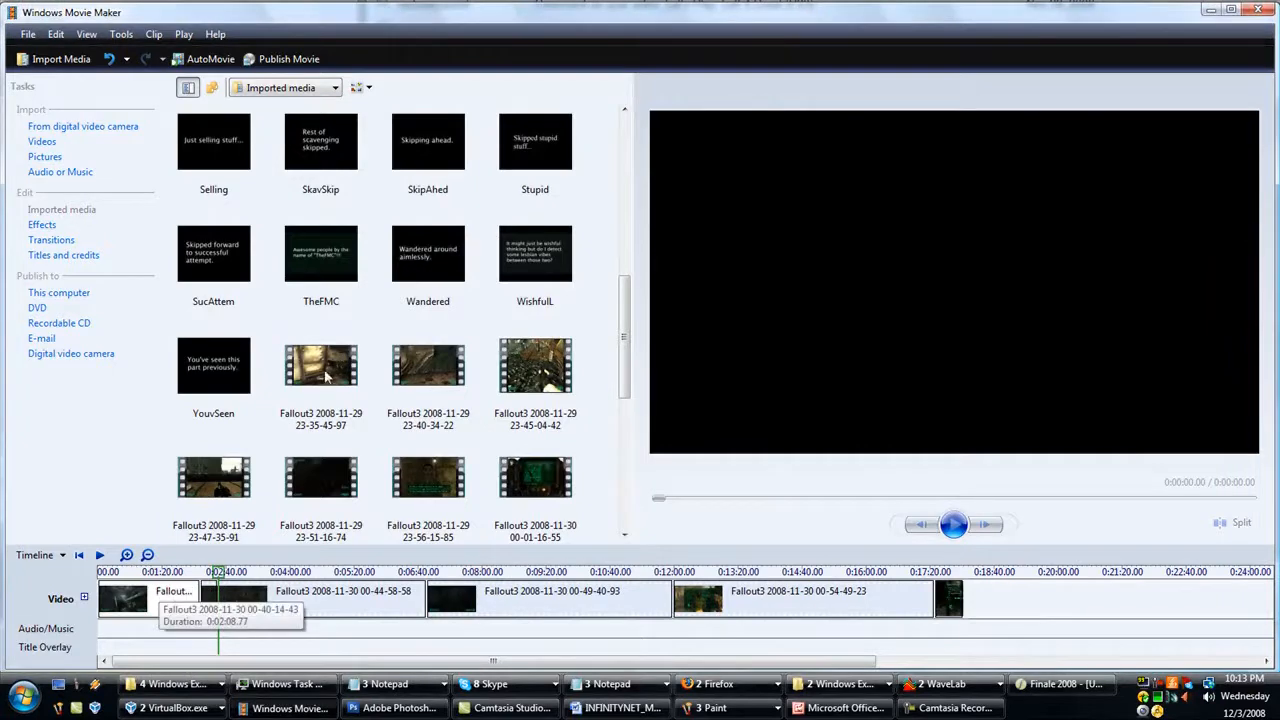
{"action": "mouse_move", "coordinate": [58, 292]}
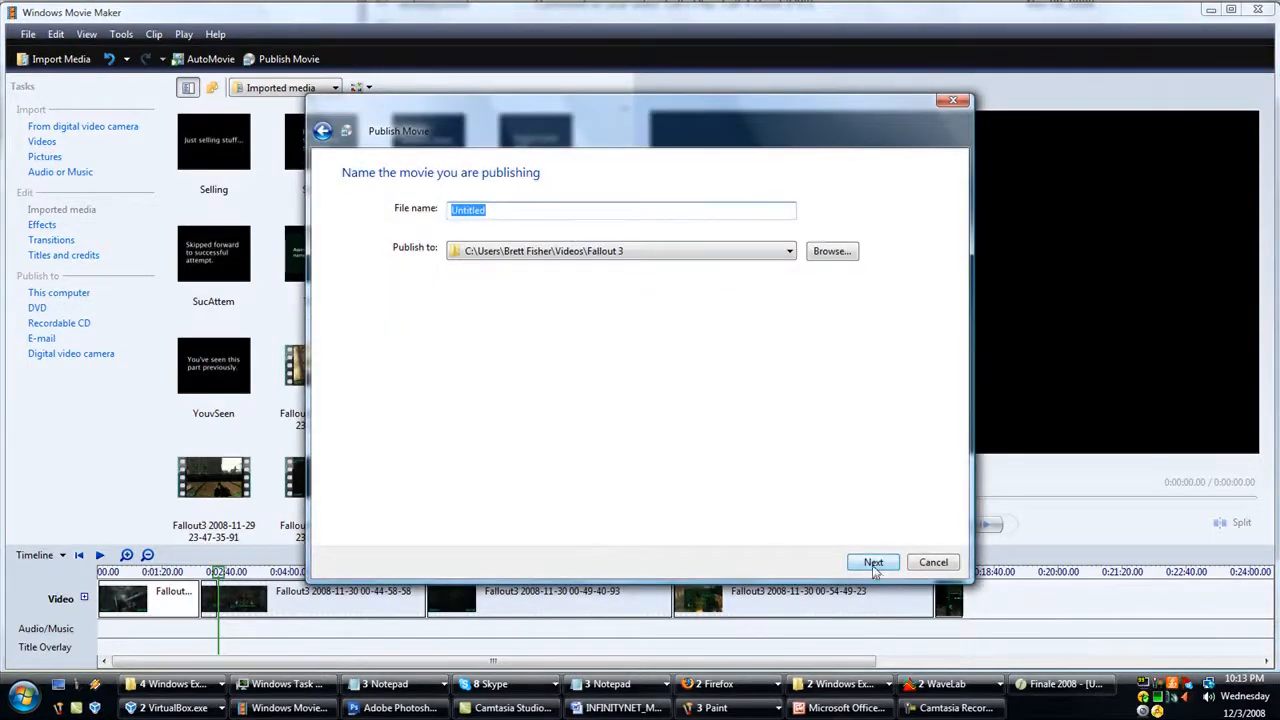
Step: Review More settings with the DV-AVI (NTSC) format list, then cancel publishing
{"action": "left_click", "coordinate": [872, 560]}
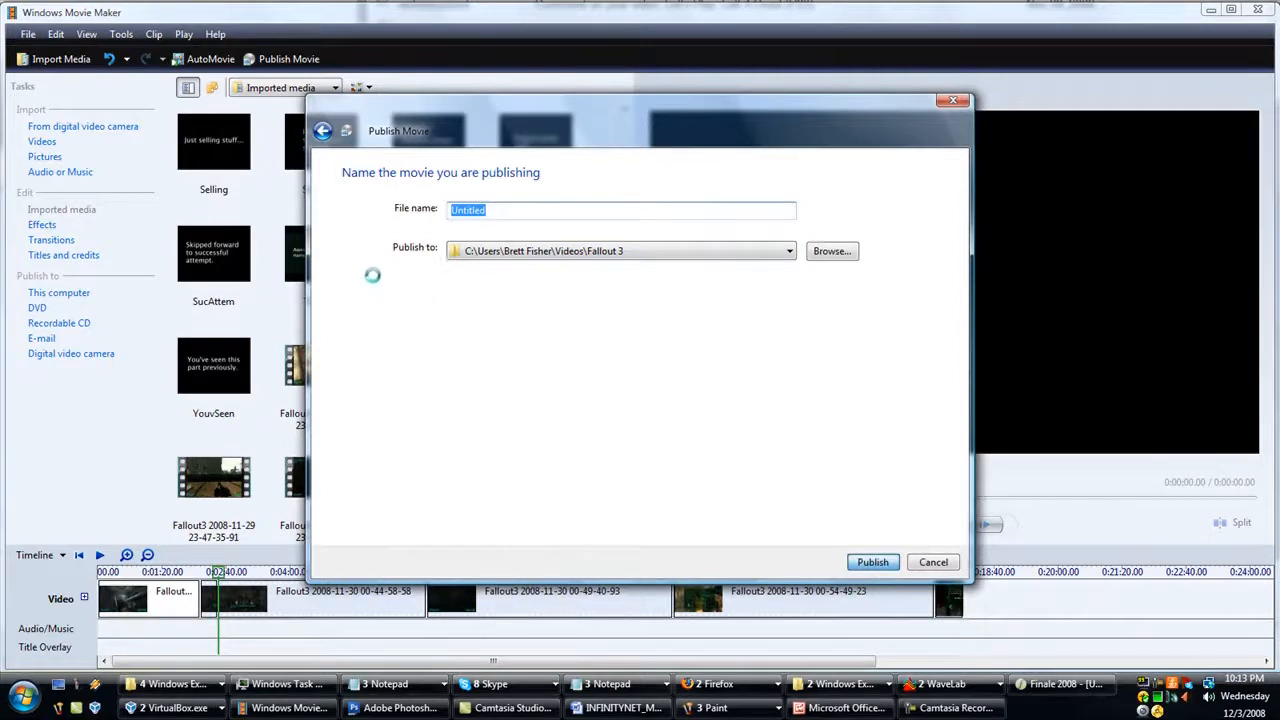
{"action": "left_click", "coordinate": [872, 560]}
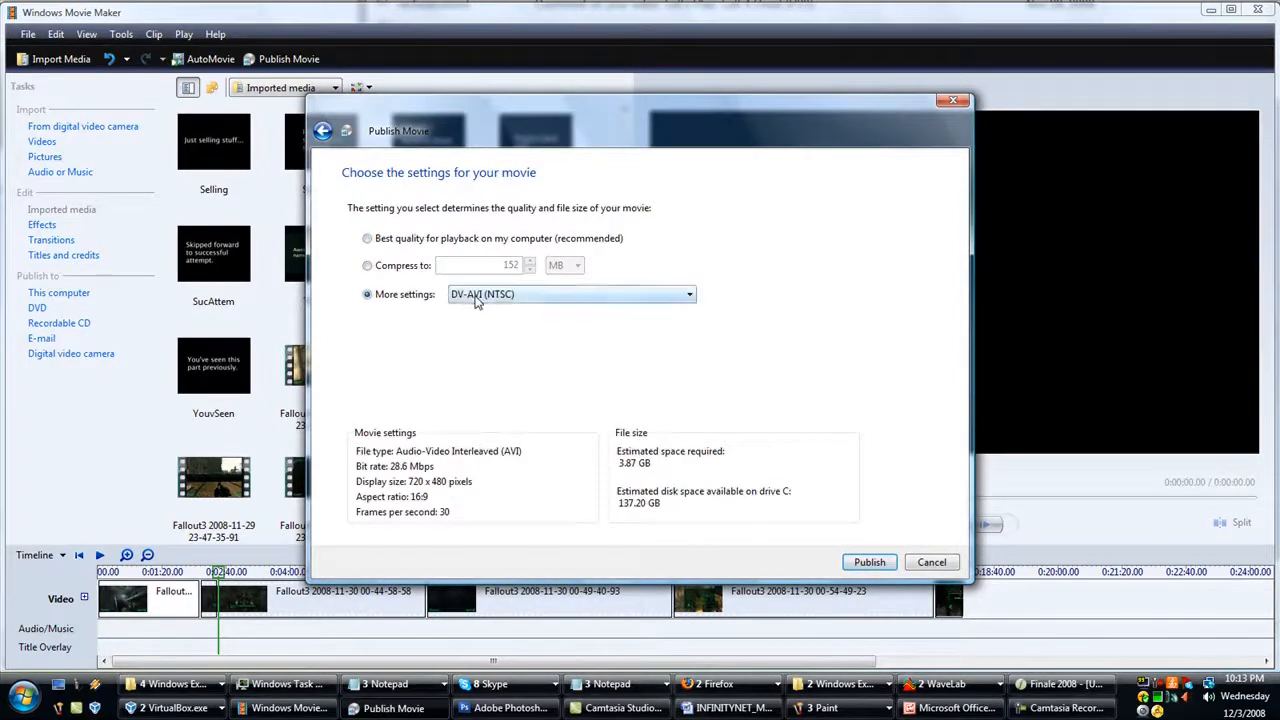
{"action": "left_click", "coordinate": [688, 294]}
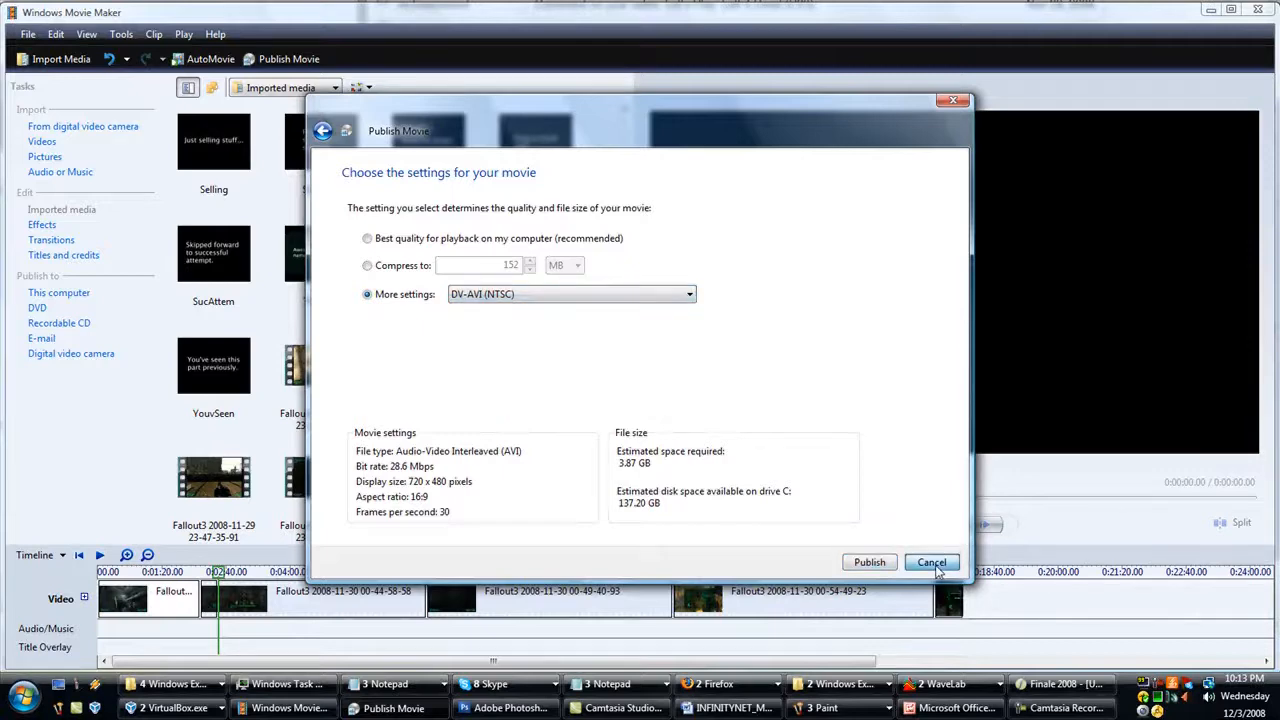
{"action": "left_click", "coordinate": [930, 562]}
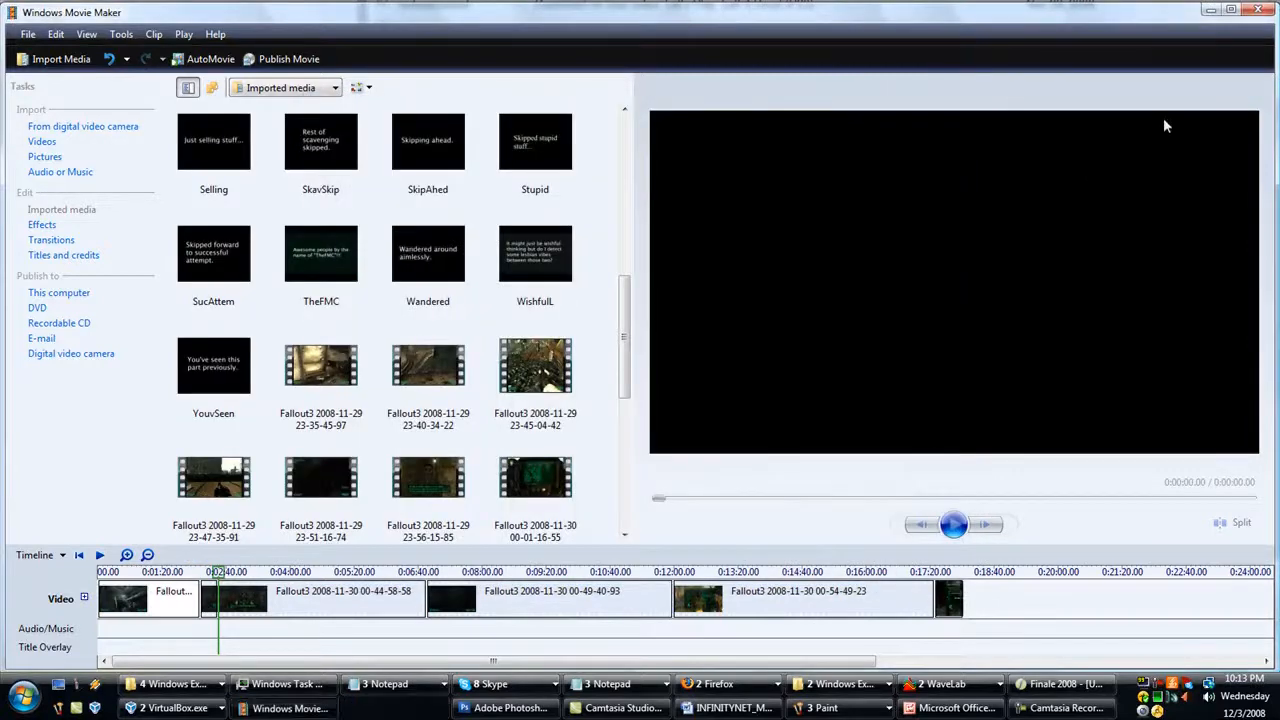